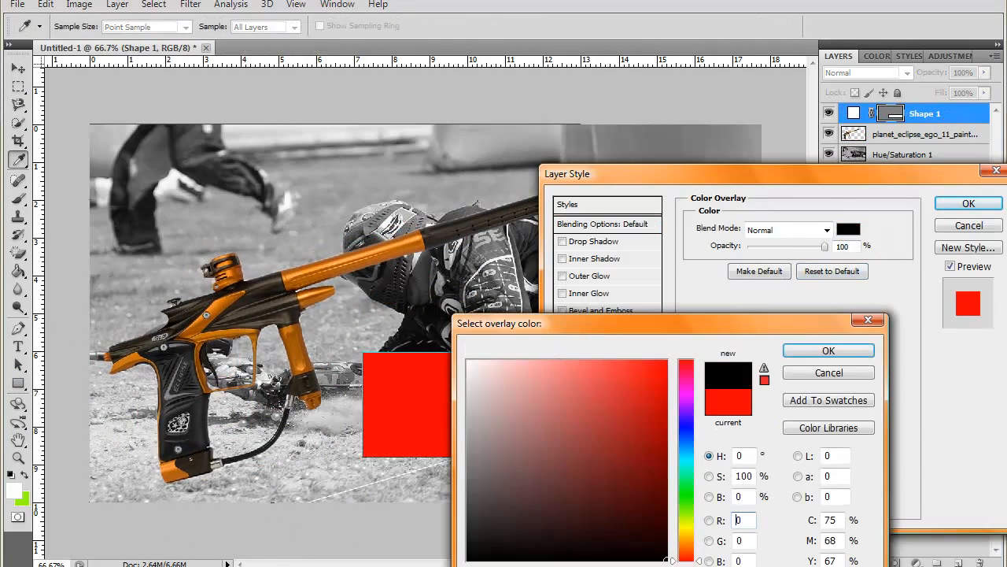
# Step: Confirm black (0,0,0) as the Color Overlay colour for the diagonal band
pyautogui.click(828, 350)
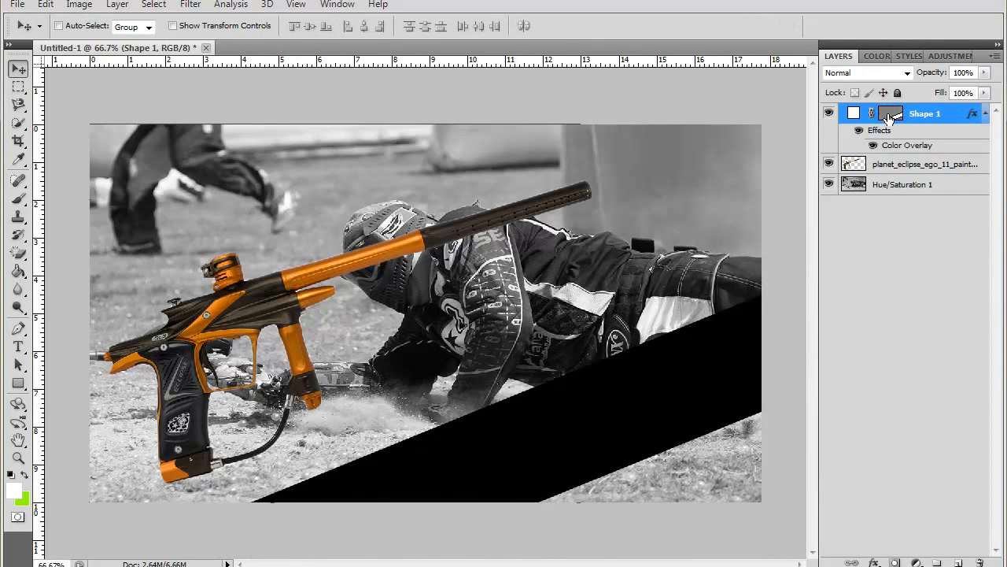
# Step: Add 'planet eclipse ego 11' text at a chosen font size and draw a horizontal stripe
pyautogui.click(347, 26)
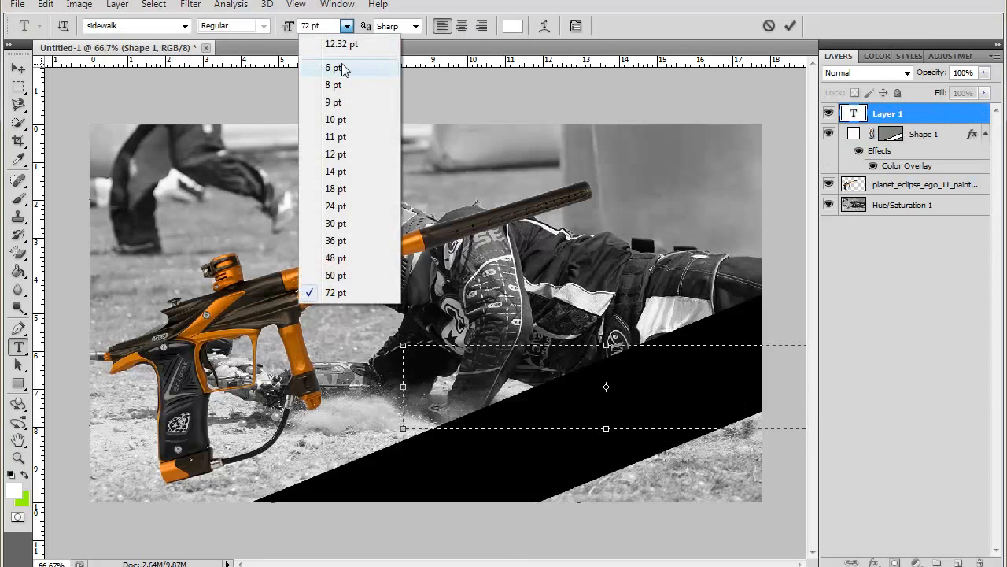
pyautogui.click(335, 205)
pyautogui.write('Planet Eclipse Ego 11')
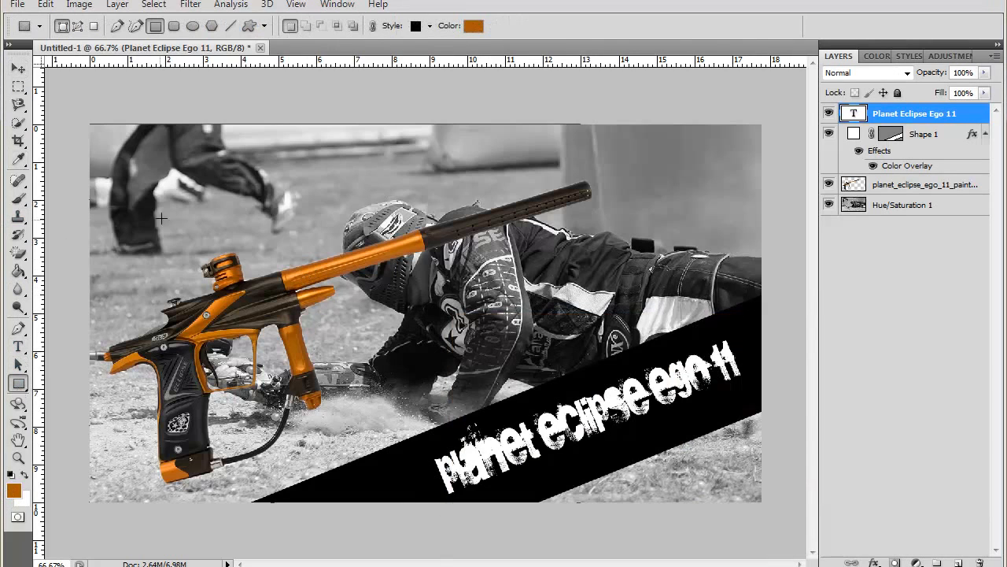
pyautogui.moveTo(75, 272); pyautogui.dragTo(759, 310)
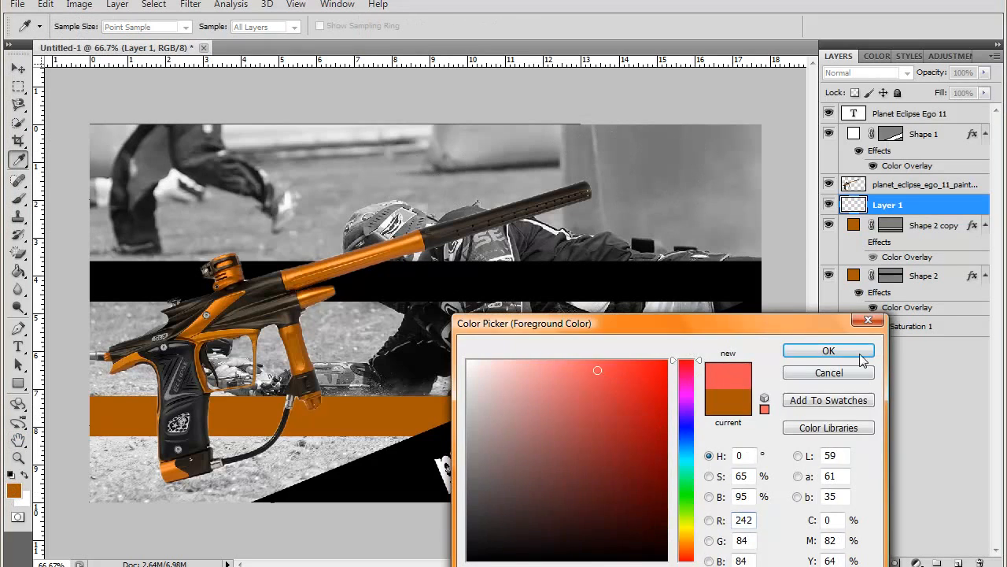
# Step: Pick and confirm a deeper red as the paint colour for the splatter
pyautogui.click(663, 414)
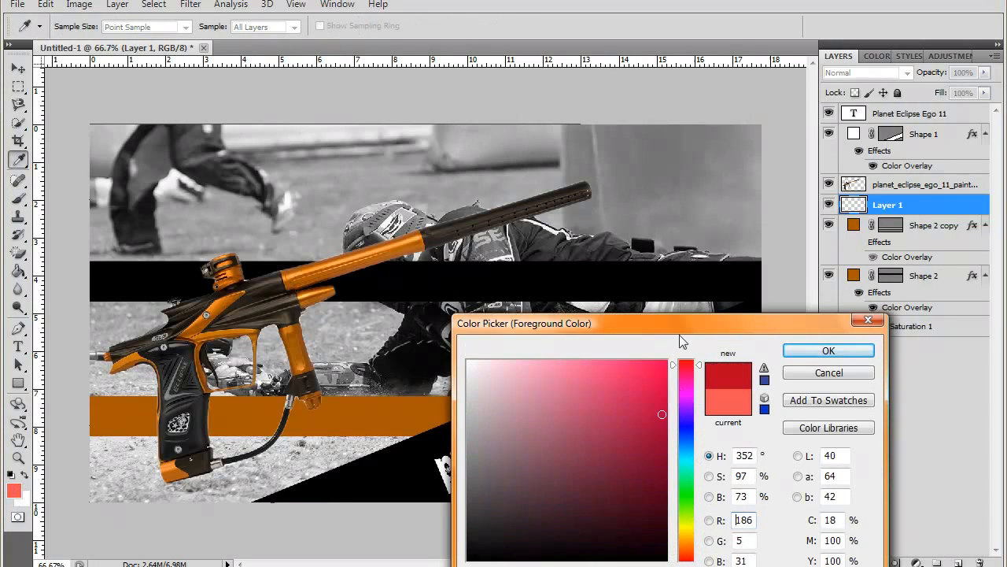
pyautogui.click(828, 350)
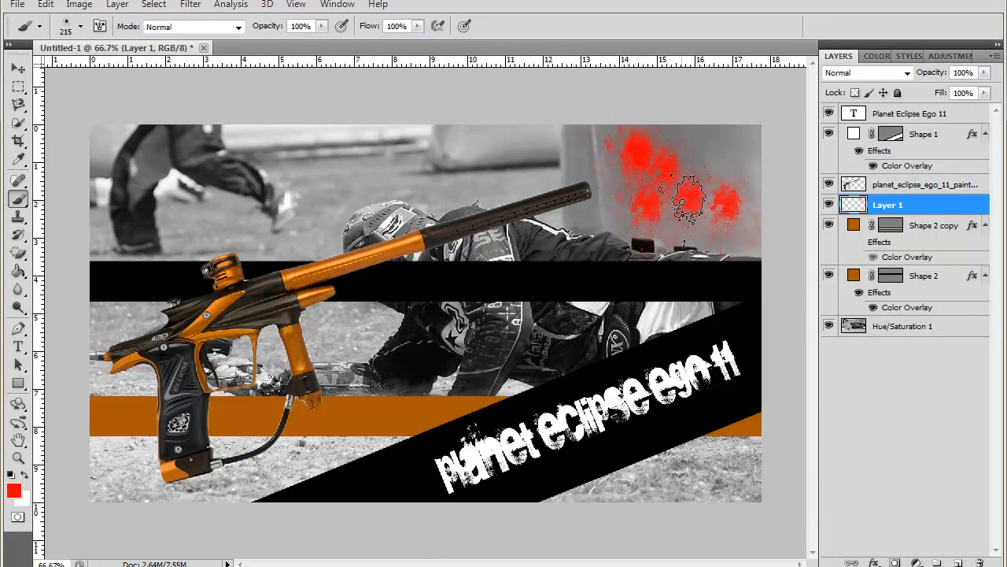
pyautogui.click(18, 70)
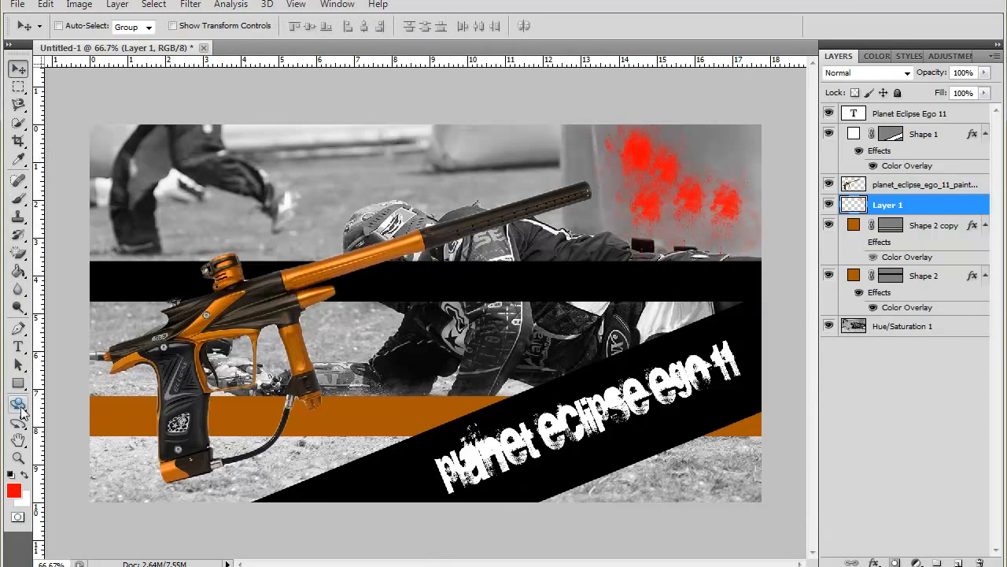
# Step: Blur the background photo layer and soften the red splatter with Blur More
pyautogui.click(191, 4)
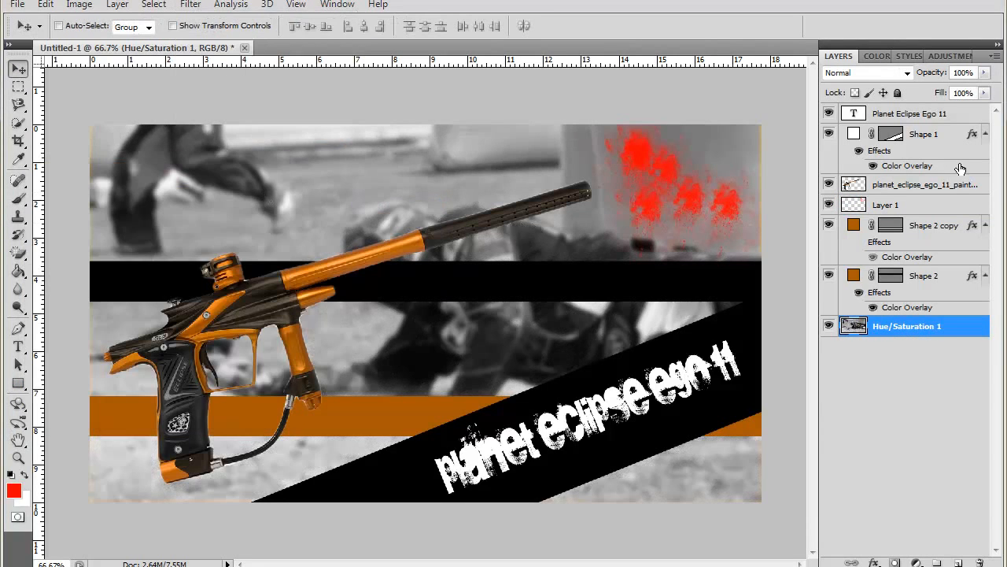
pyautogui.click(926, 184)
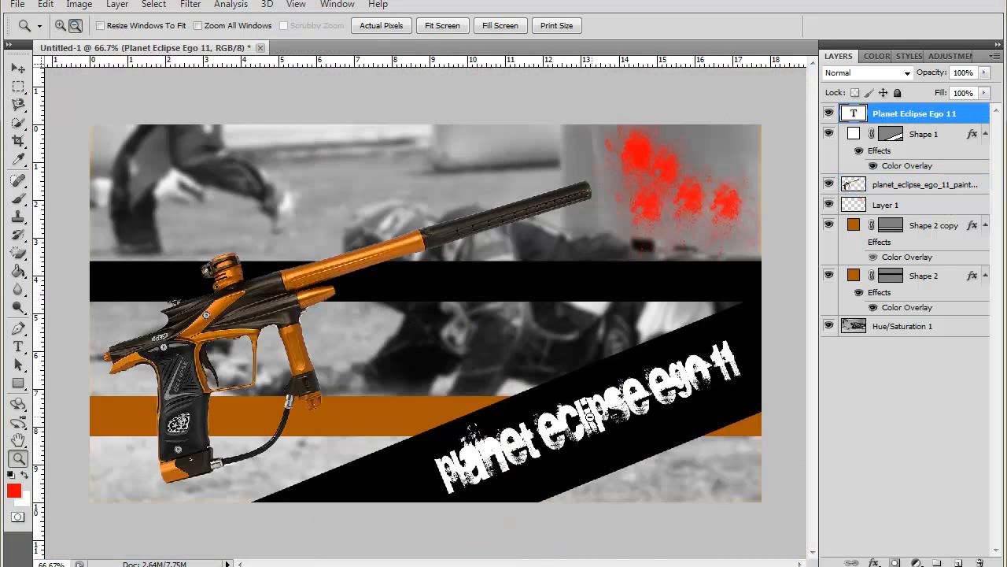
pyautogui.click(18, 69)
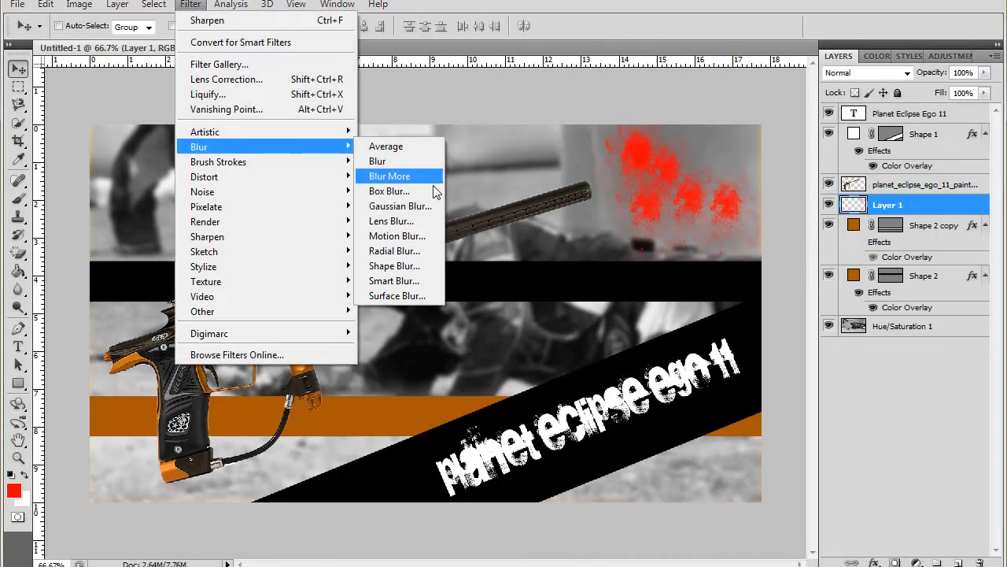
pyautogui.click(389, 175)
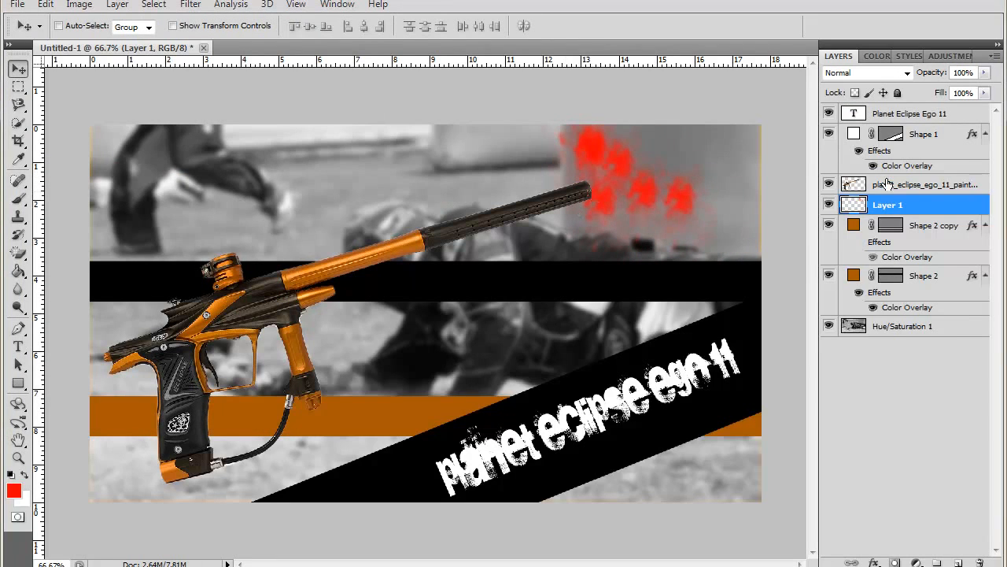
pyautogui.click(927, 184)
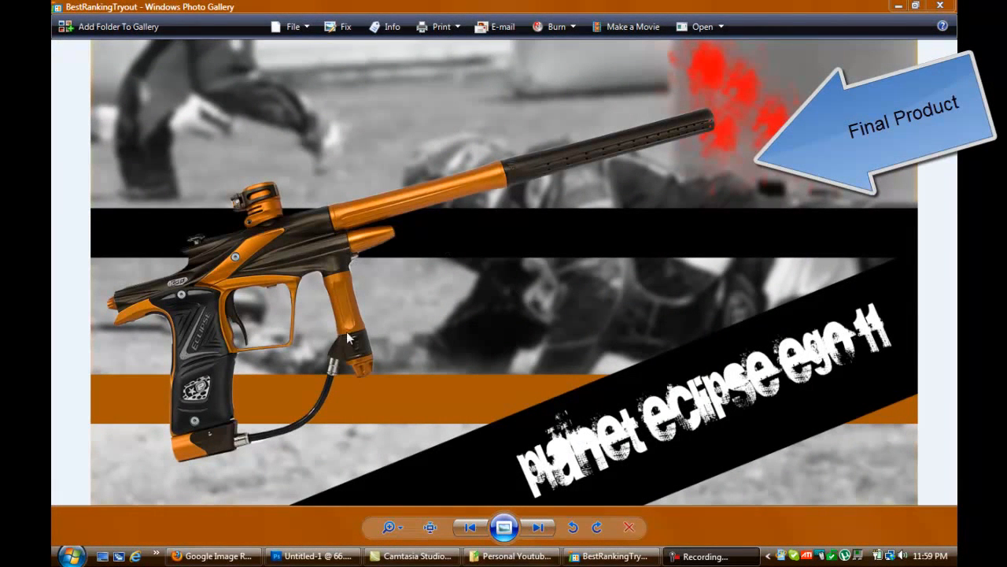
pyautogui.moveTo(210, 444)
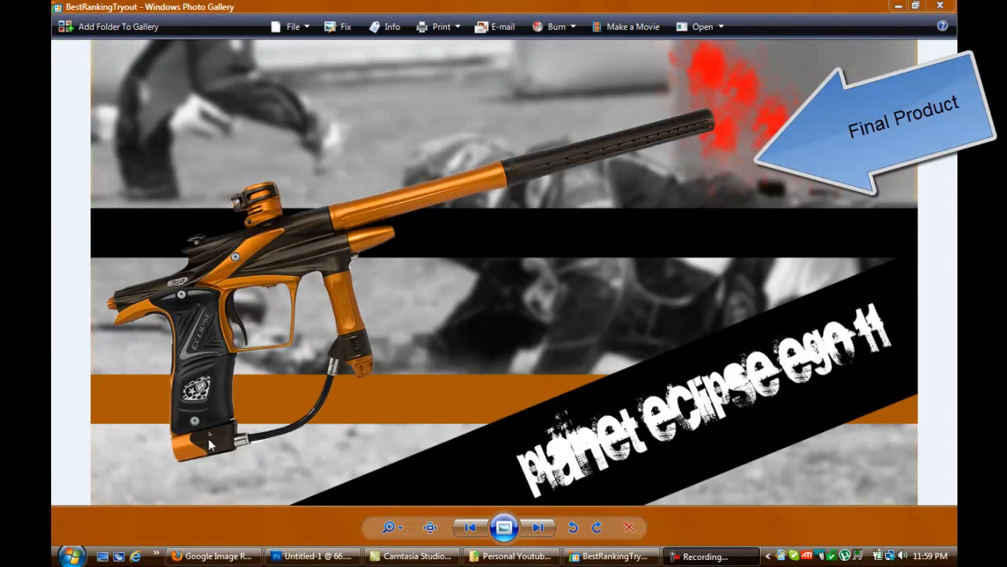